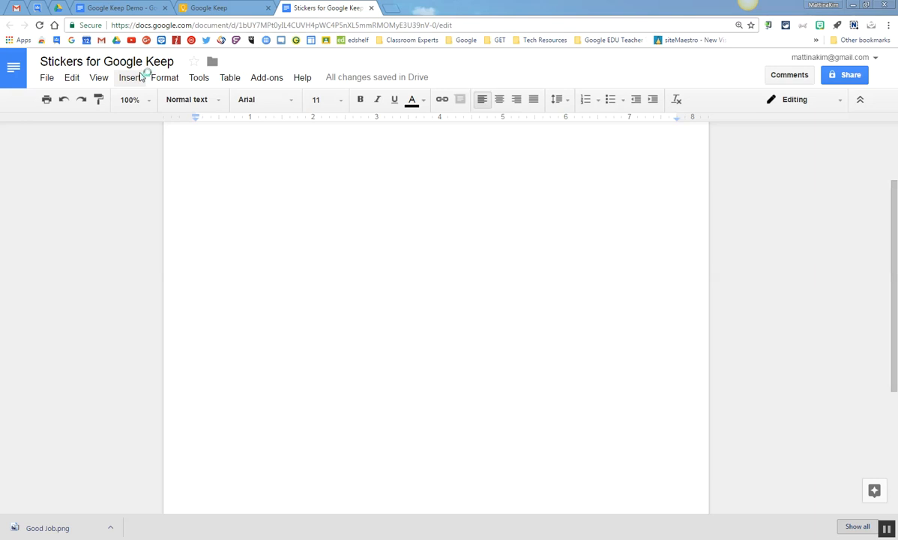
mouse_move(726, 78)
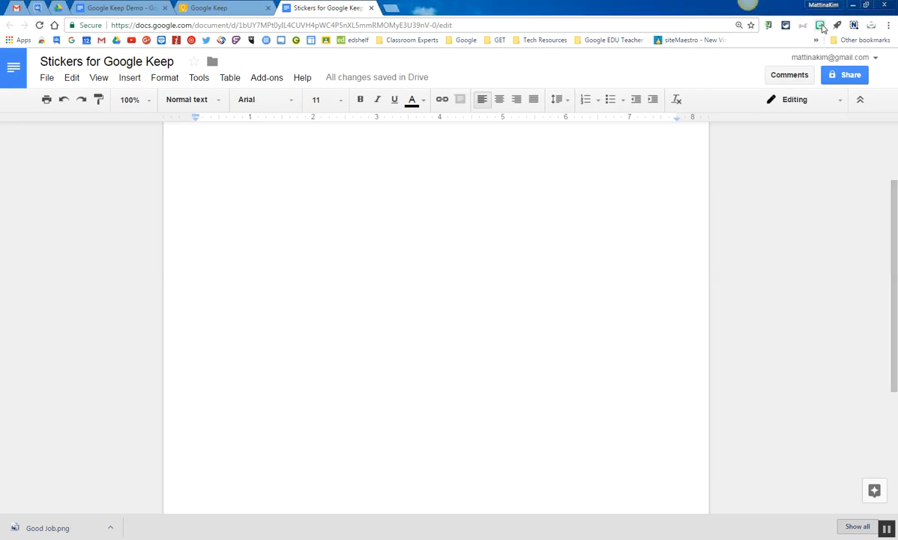
Step: Search the Bitmoji panel for 'you rock' and scroll to the Good Job! sticker
click(822, 24)
text(you rock)
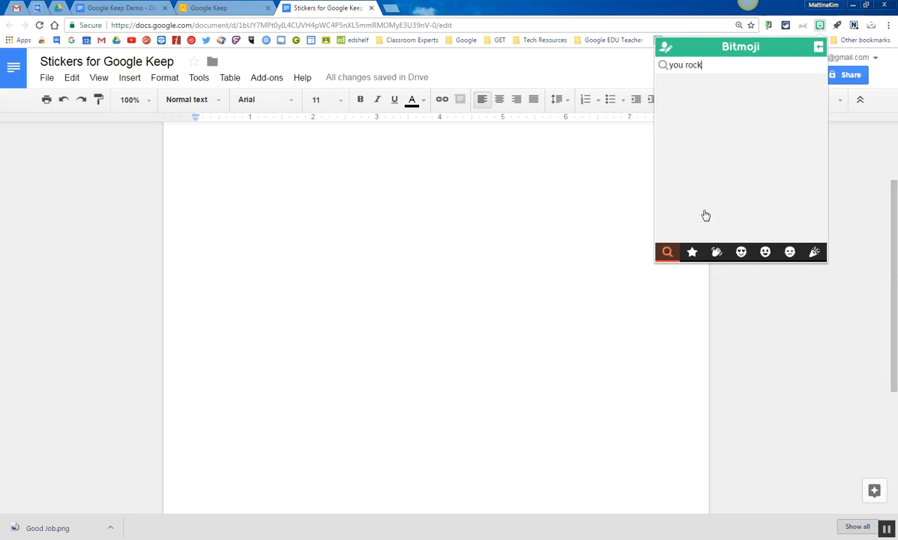
key(Return)
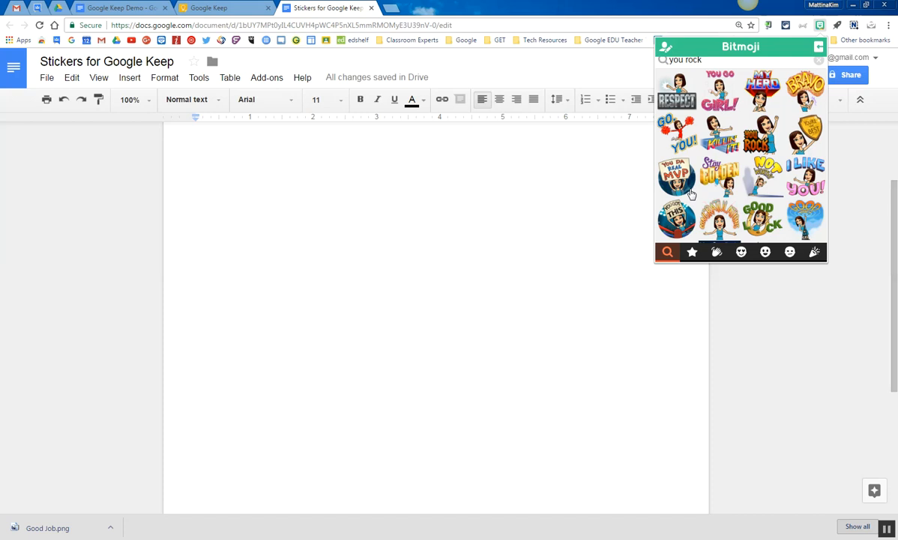
scroll(down, 3)
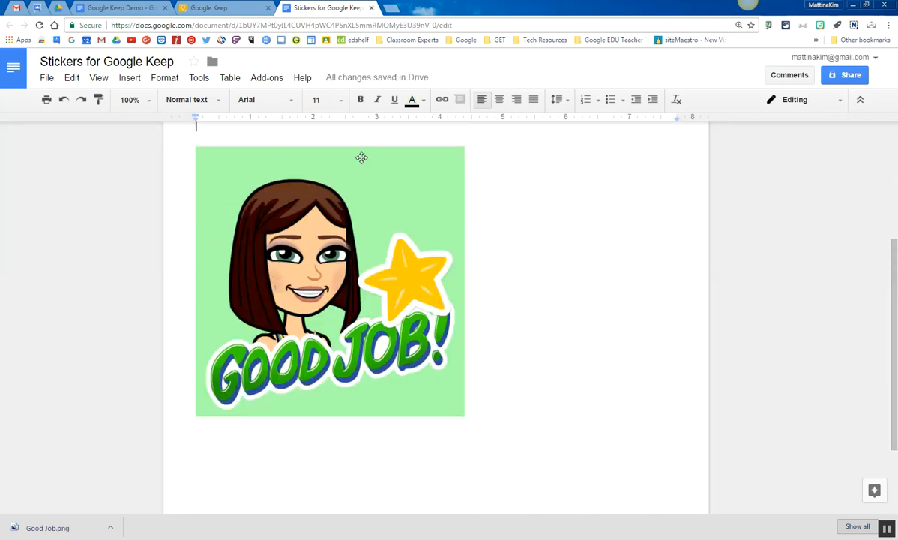
mouse_move(392, 177)
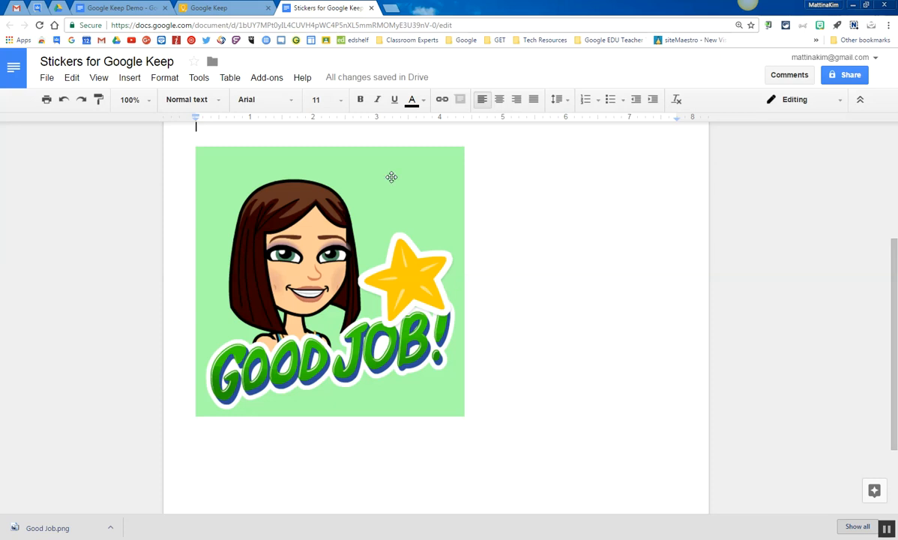
mouse_move(245, 383)
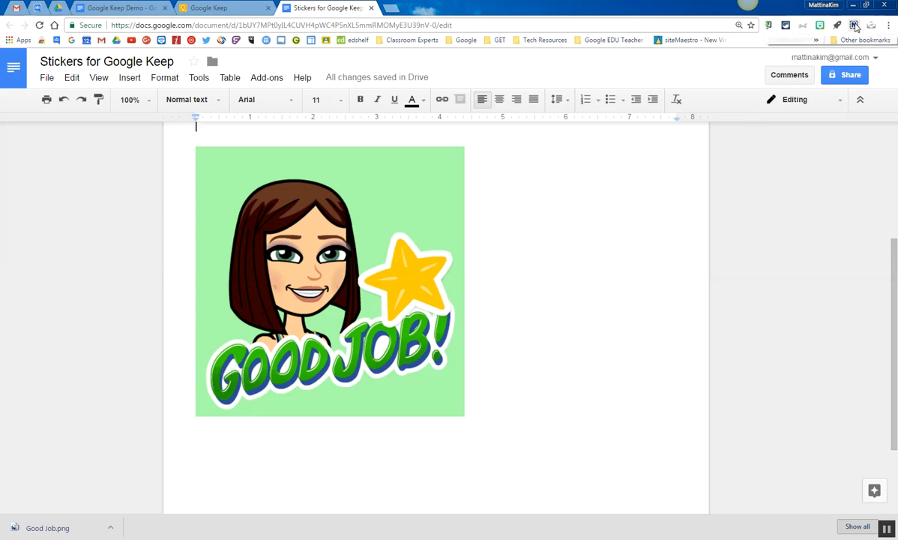
Step: Capture the screen region around the Good Job! sticker
click(855, 24)
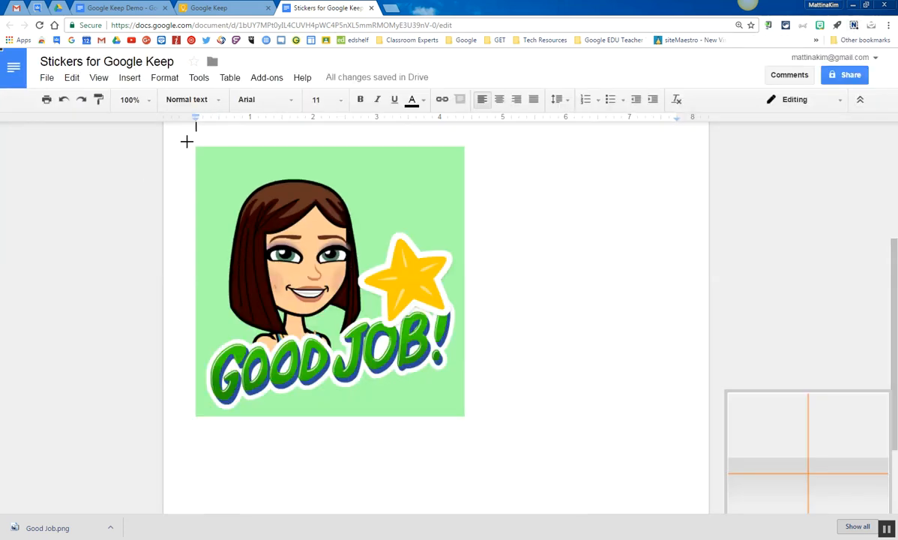
click(330, 262)
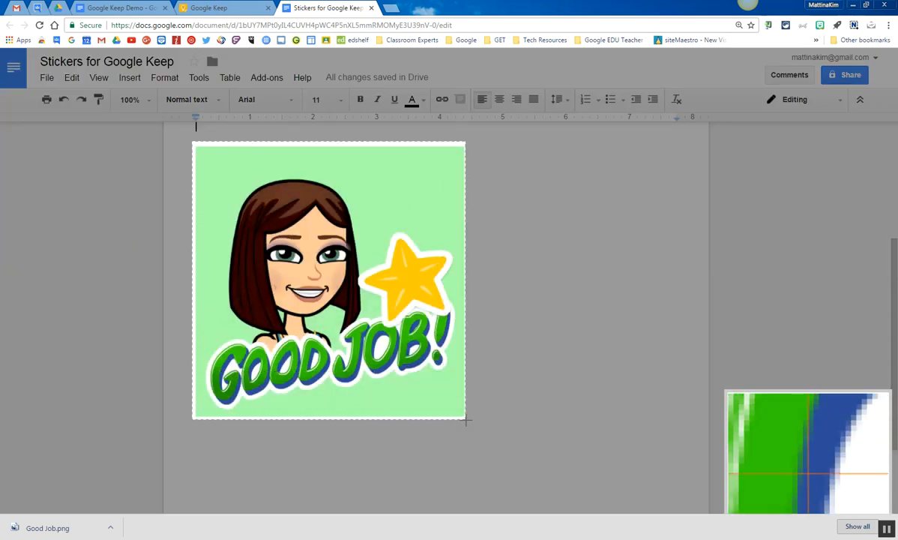
click(329, 280)
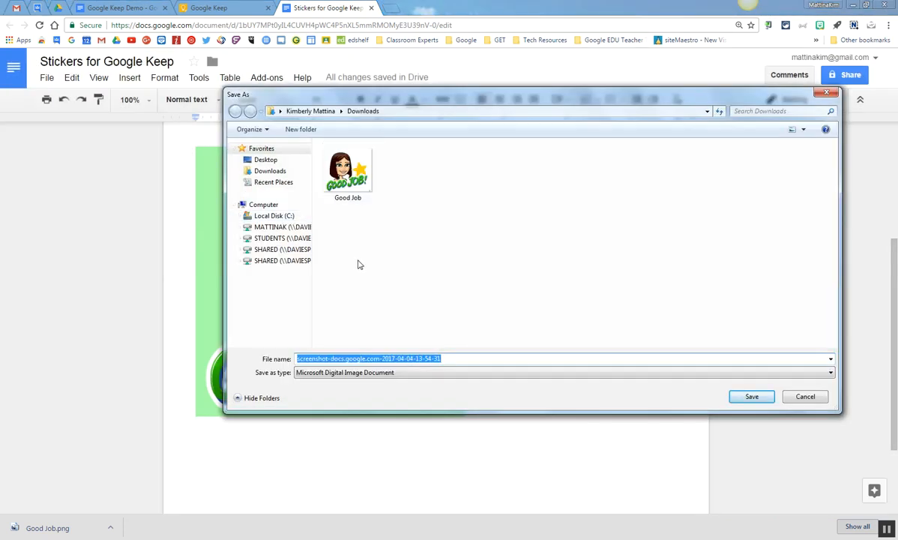
Step: Save the captured image to Downloads as 'Good job 2'
text(G)
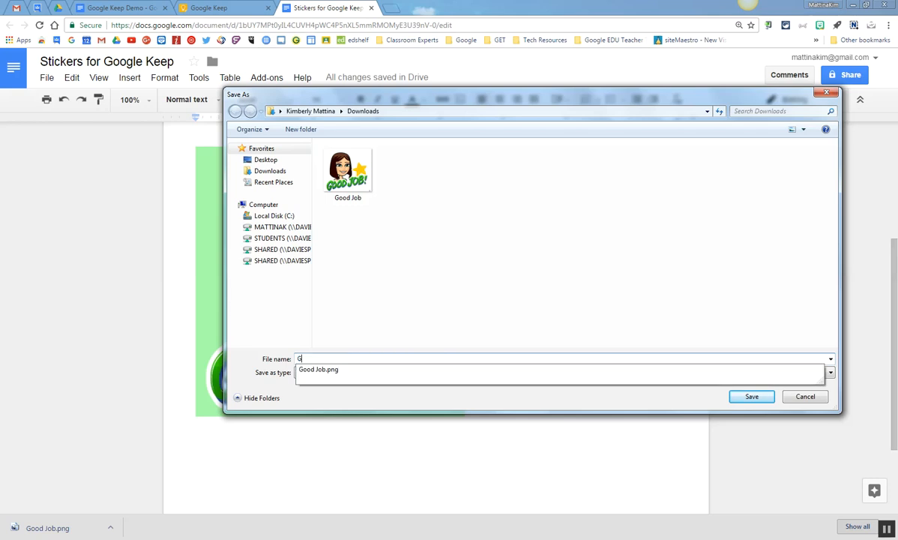
text(Good job 2)
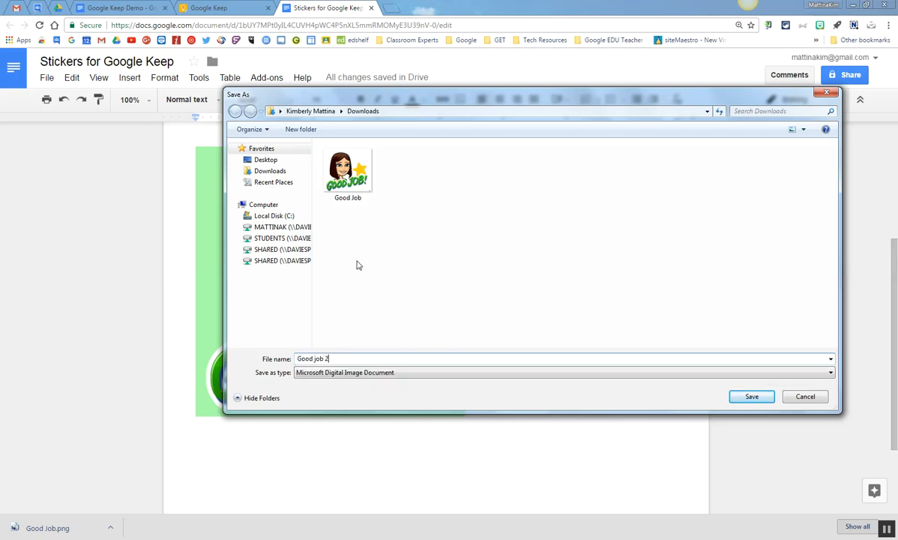
mouse_move(728, 395)
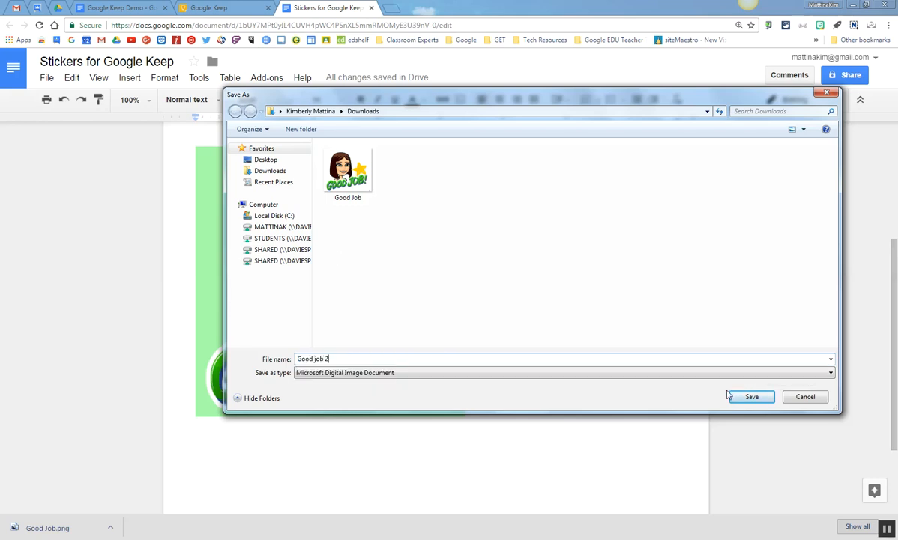
click(750, 396)
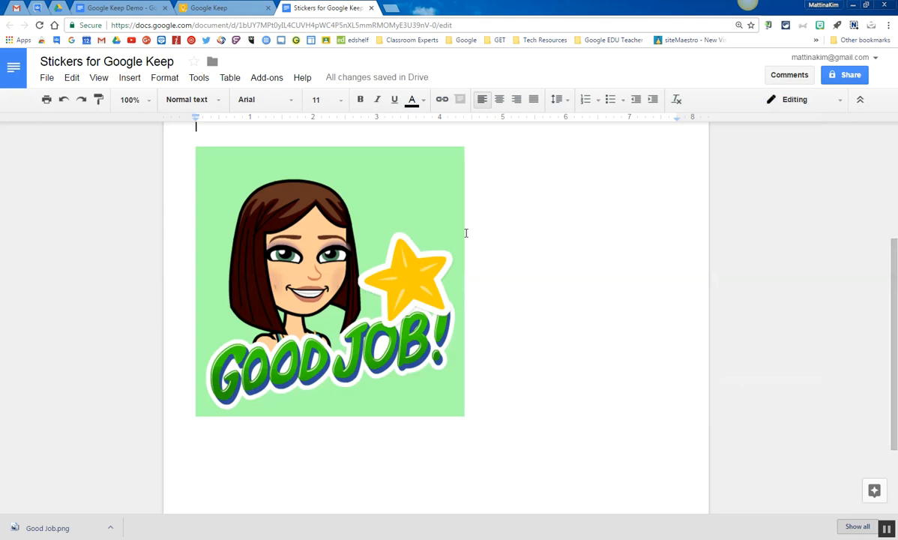
mouse_move(345, 224)
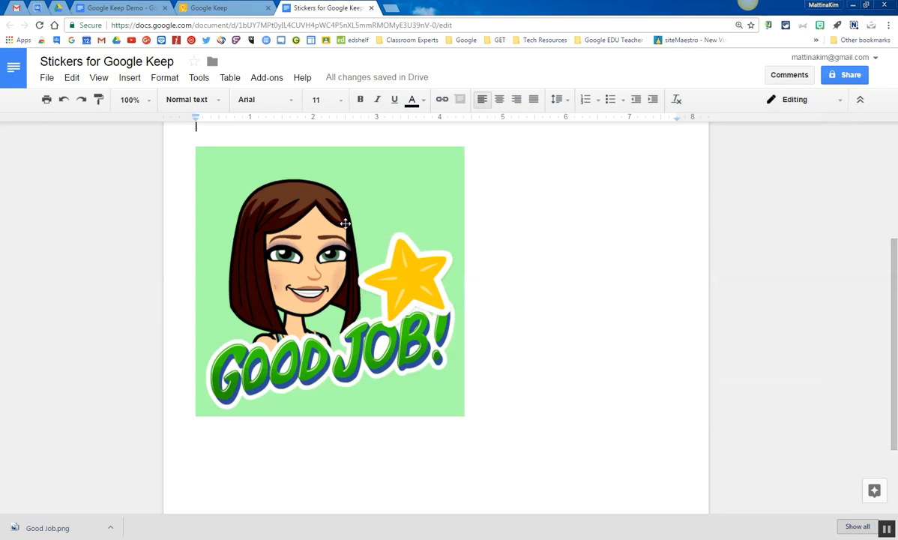
mouse_move(348, 220)
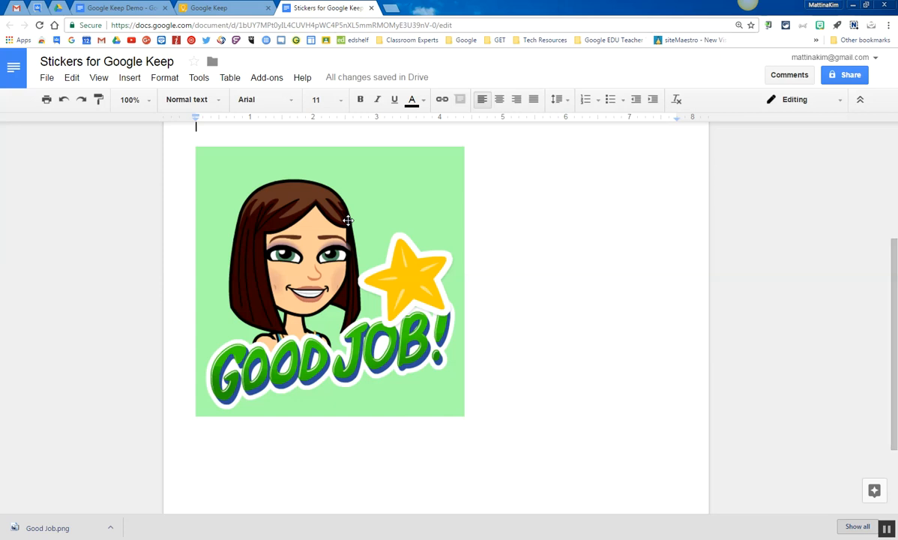
mouse_move(471, 183)
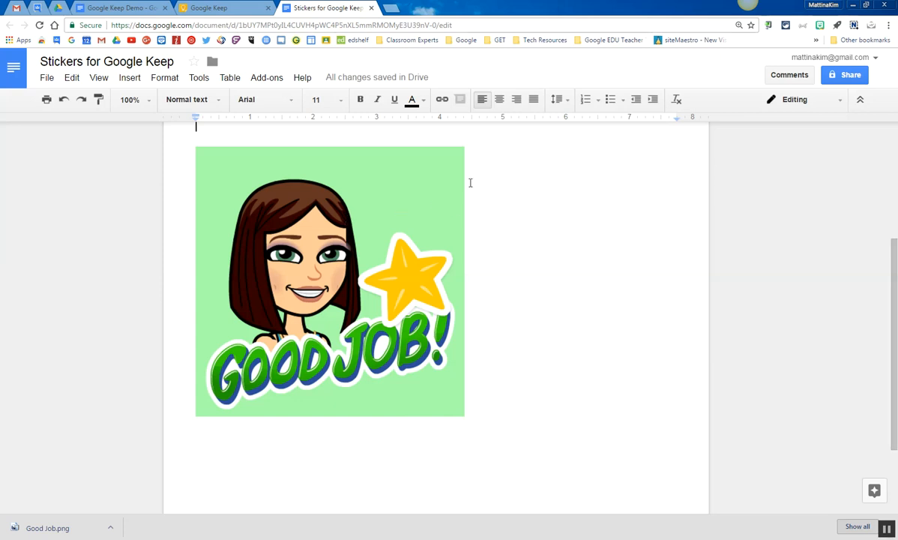
mouse_move(321, 237)
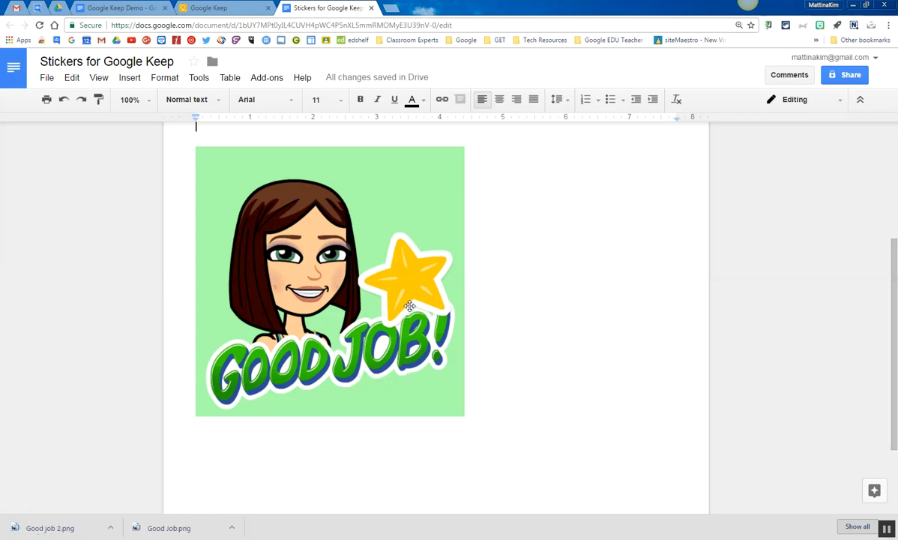
mouse_move(285, 267)
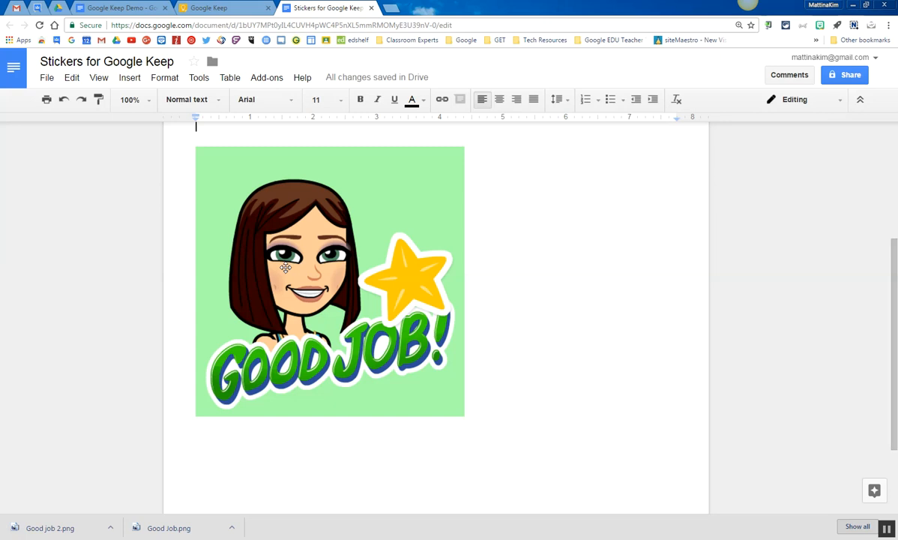
mouse_move(258, 129)
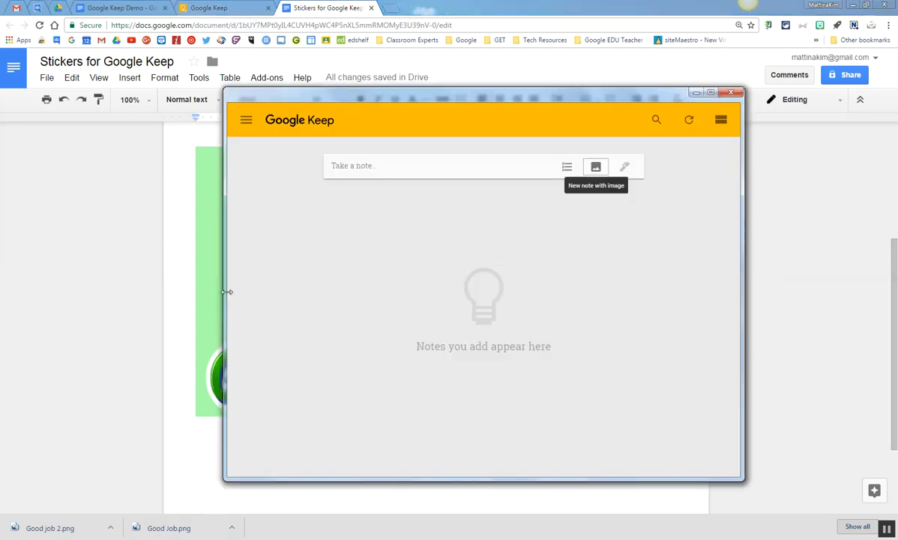
mouse_move(322, 192)
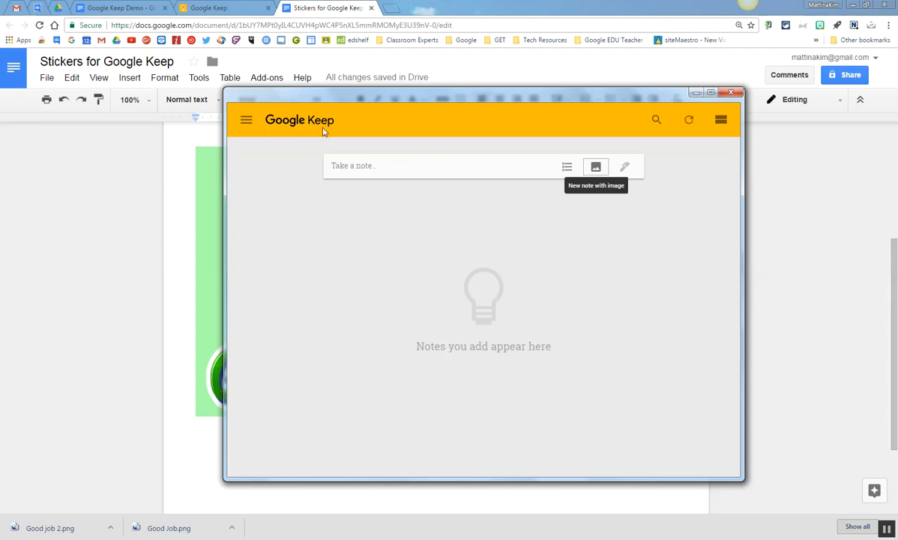
mouse_move(402, 174)
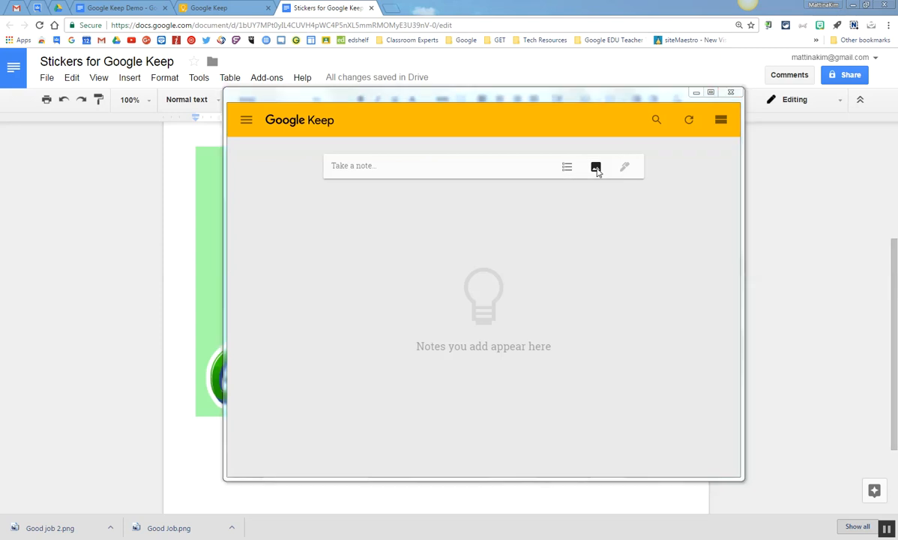
Step: Start a new Keep image note using the 'Good job 2' file from Downloads
click(595, 167)
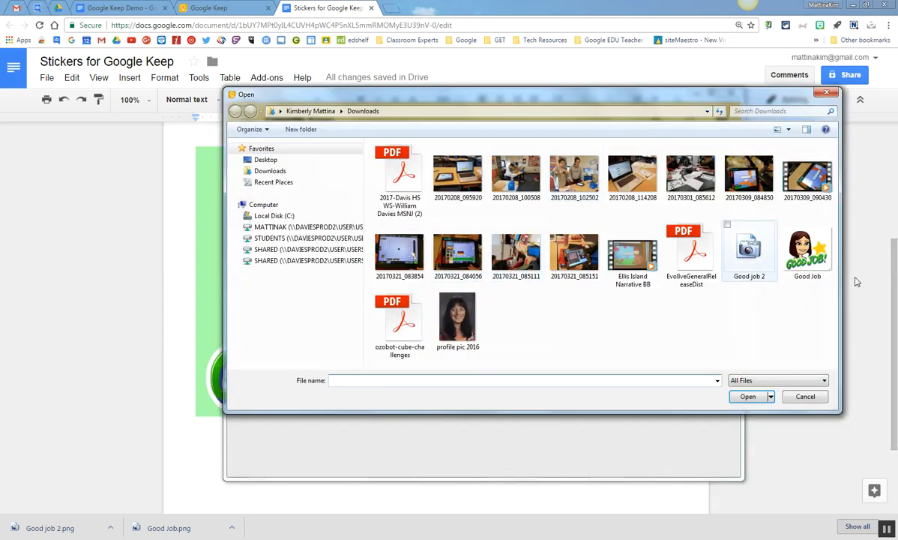
click(749, 247)
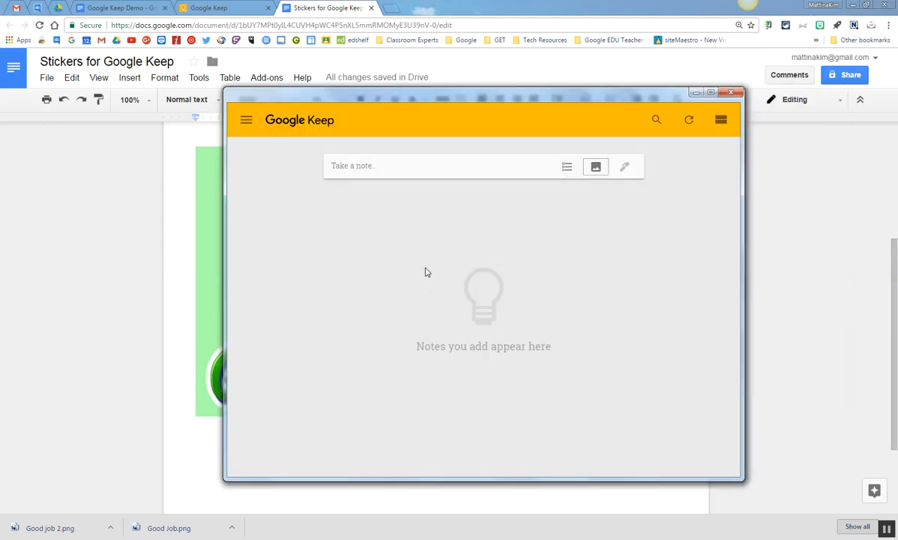
mouse_move(553, 204)
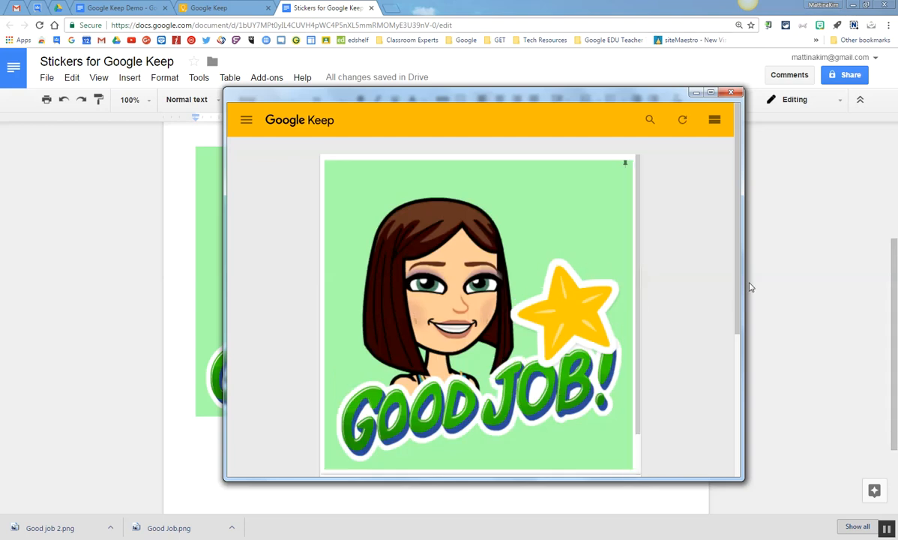
mouse_move(734, 339)
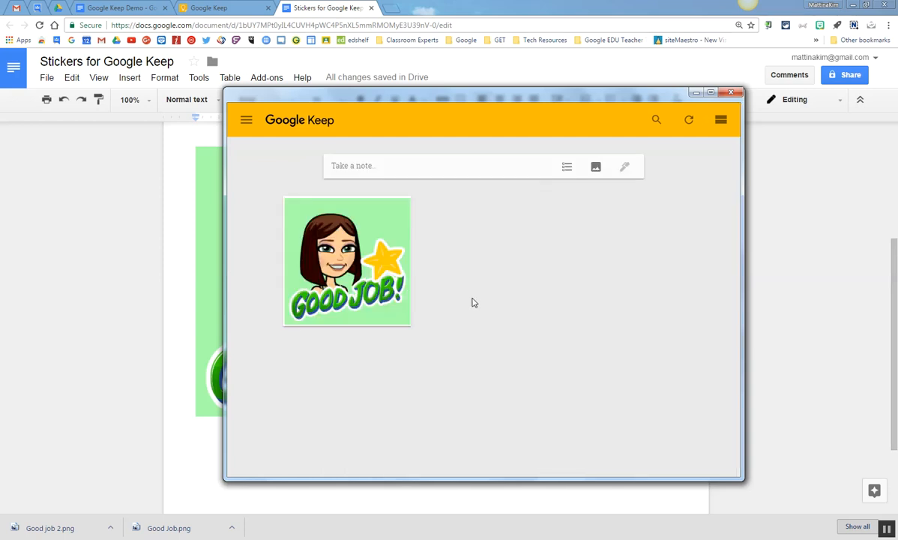
mouse_move(314, 261)
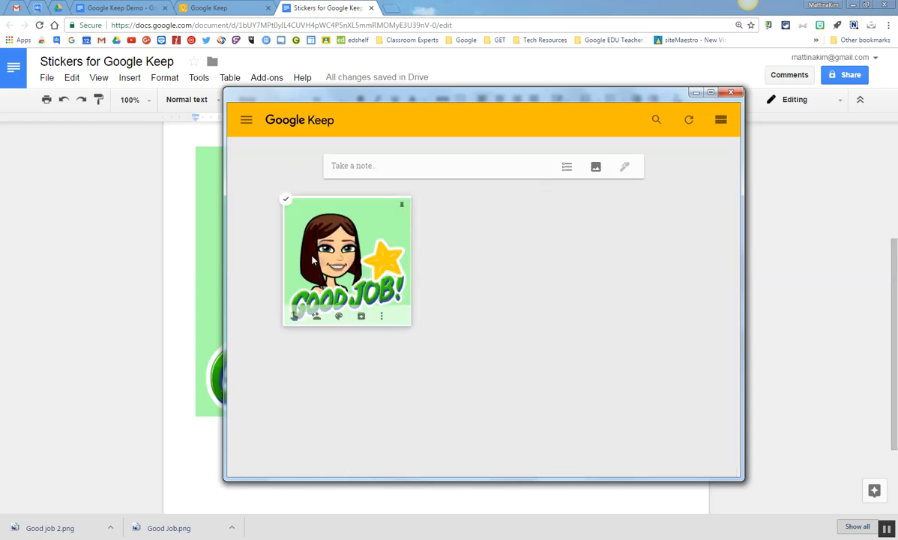
mouse_move(554, 117)
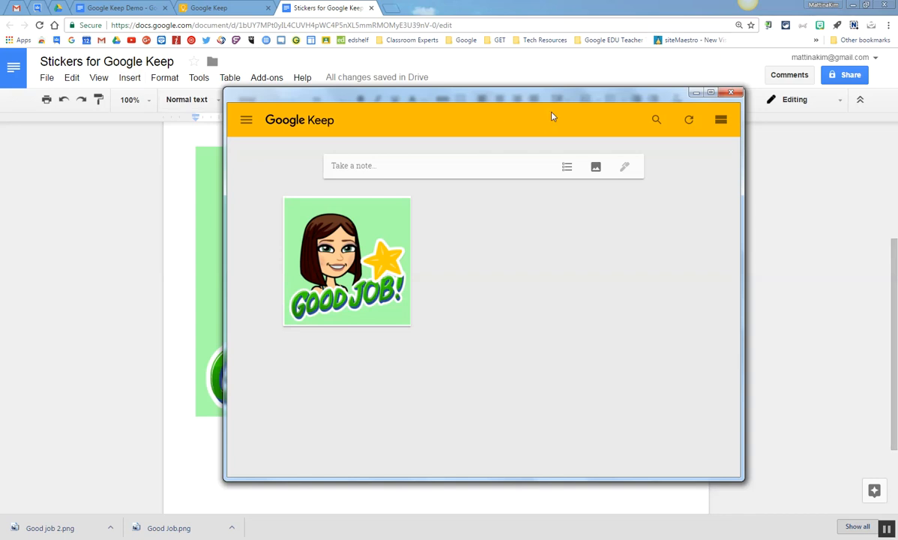
mouse_move(186, 86)
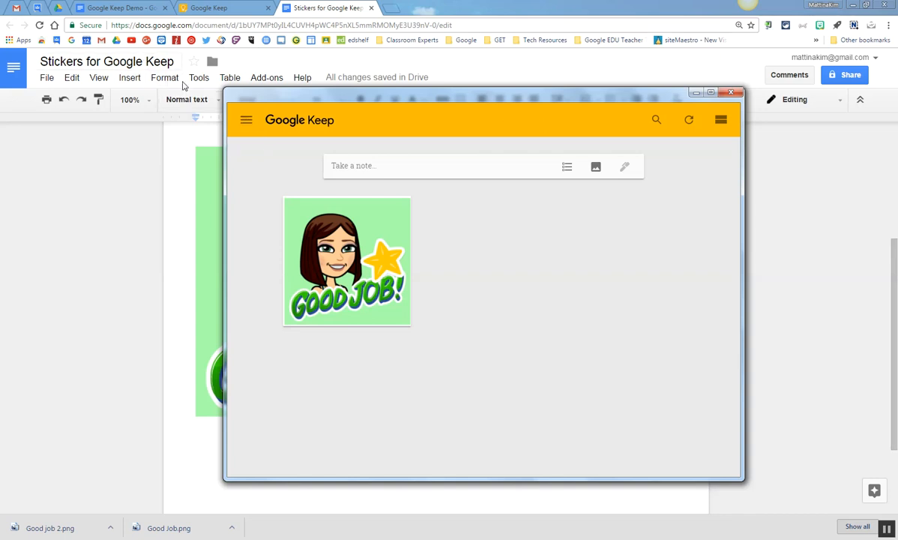
mouse_move(120, 8)
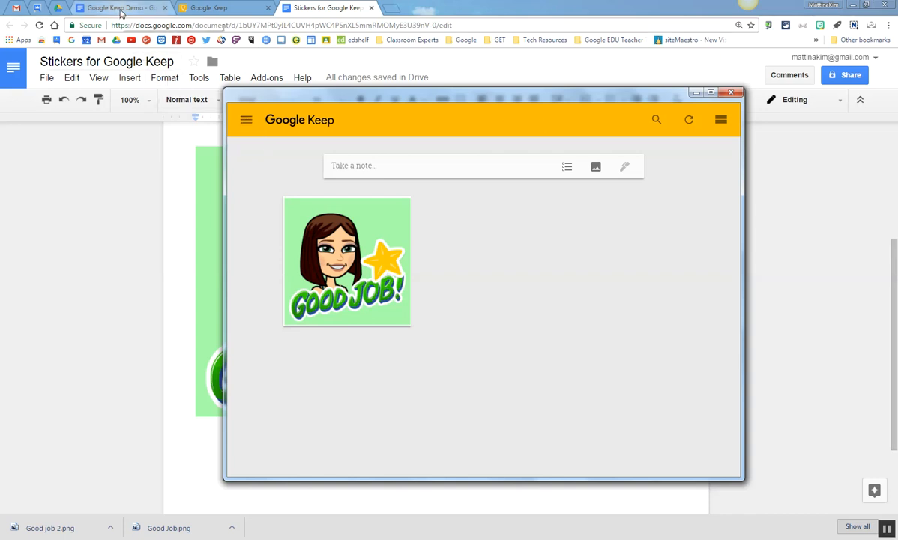
Step: Show the Keep notepad beside the Google Keep Demo document and refresh it to load the sticker note
click(120, 9)
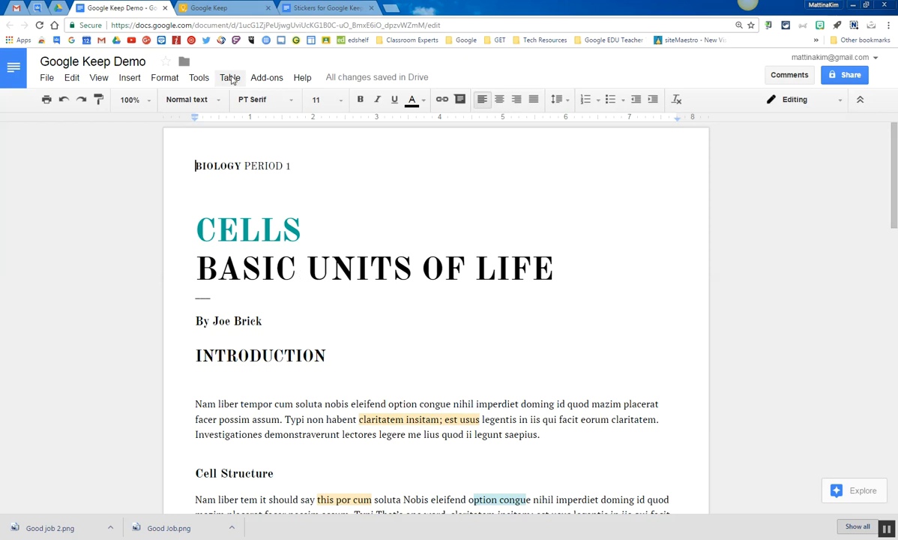
click(198, 78)
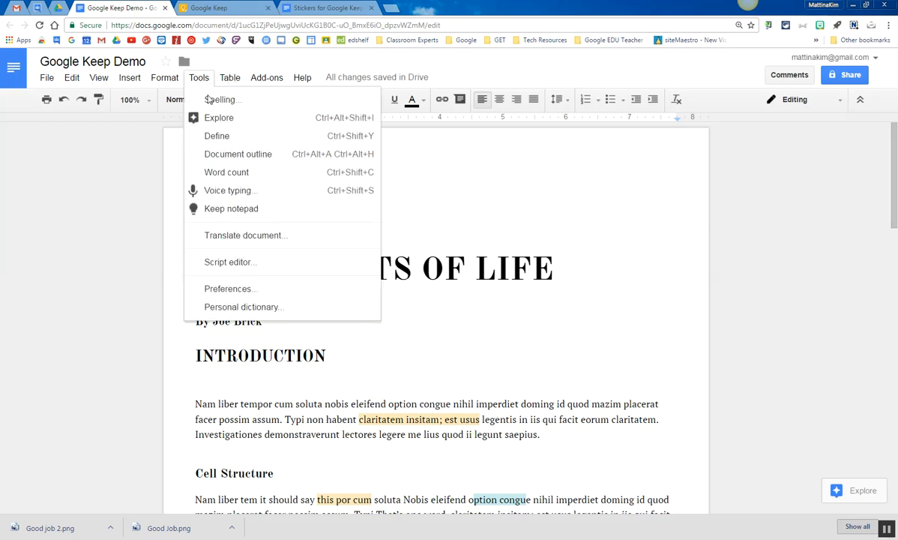
mouse_move(237, 209)
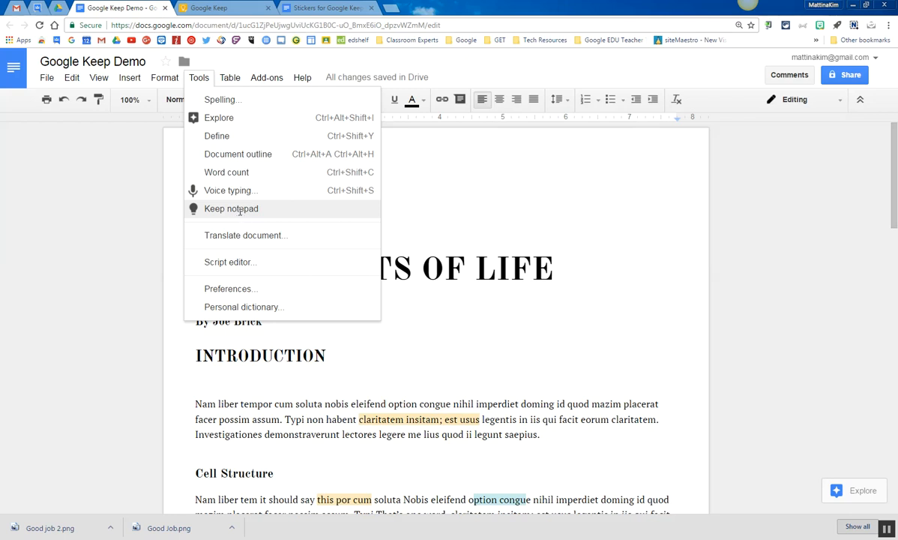
click(231, 209)
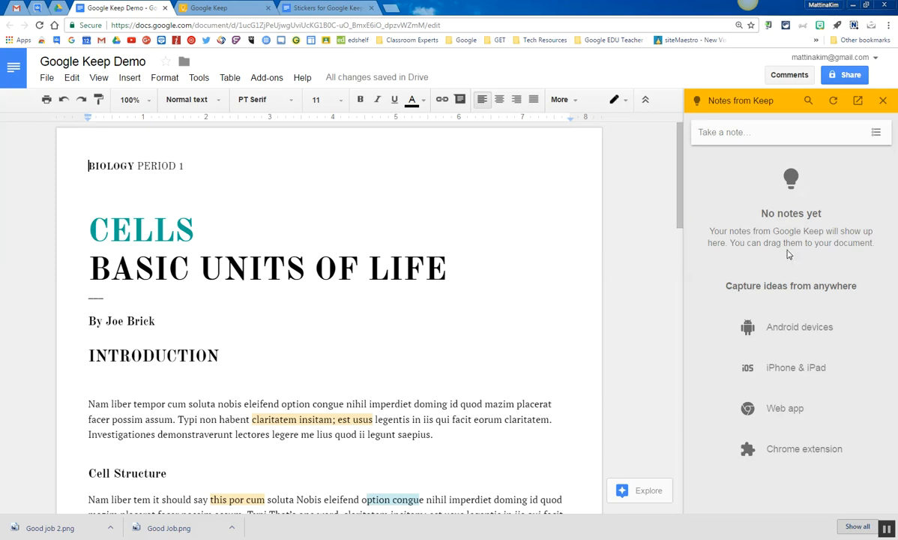
mouse_move(792, 177)
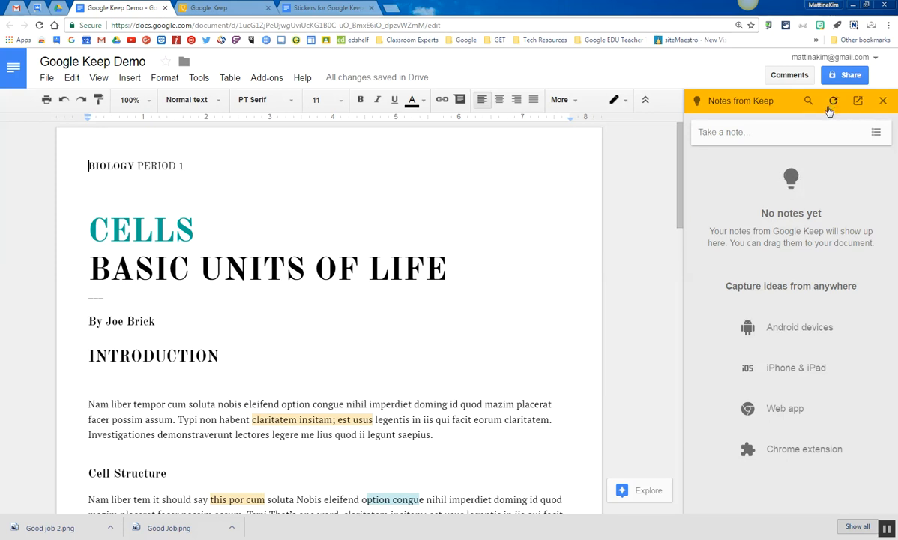
click(834, 99)
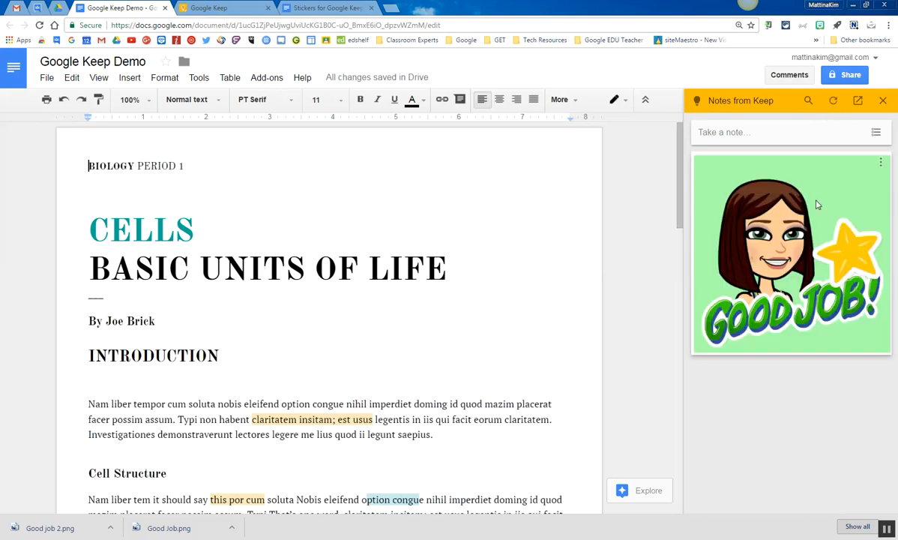
mouse_move(816, 198)
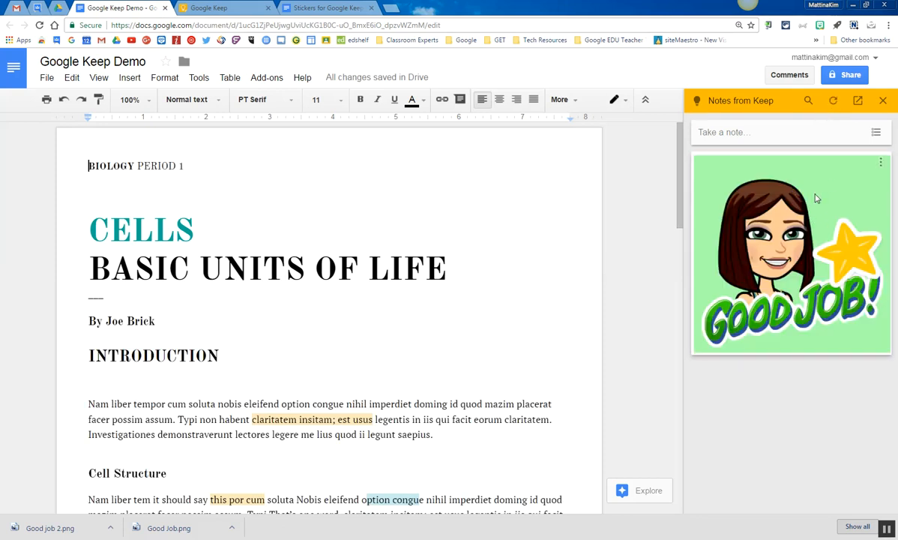
Step: Drag the Good Job! sticker into the document, shrink it to a quarter size and wrap text around it
drag(792, 253, 600, 270)
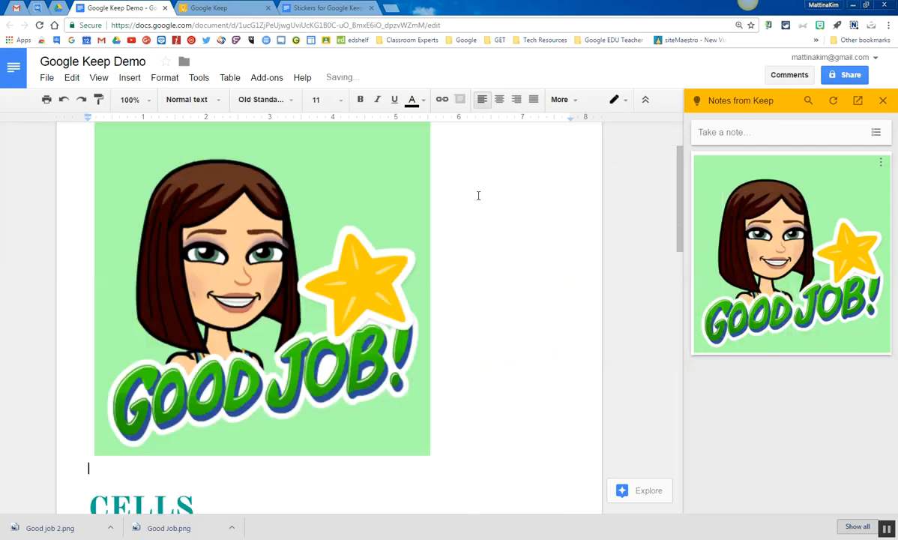
click(263, 292)
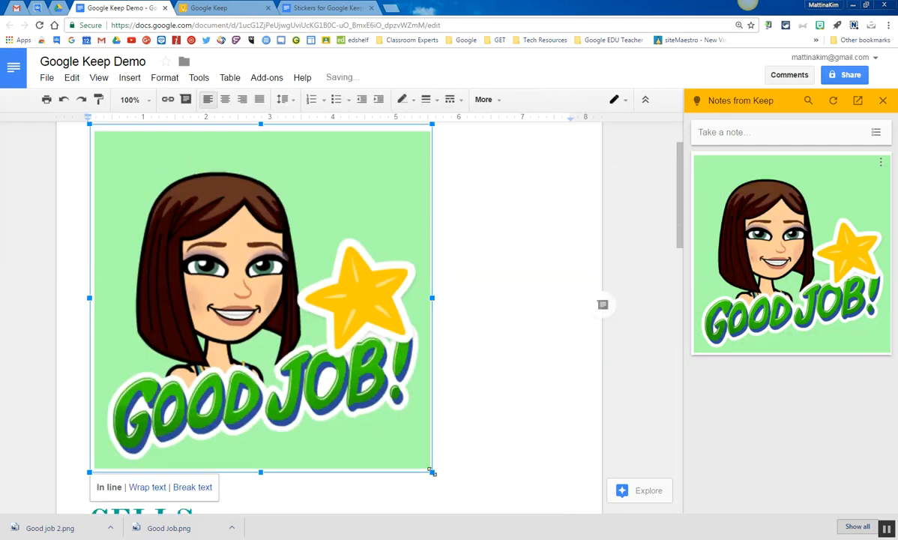
drag(432, 472, 187, 228)
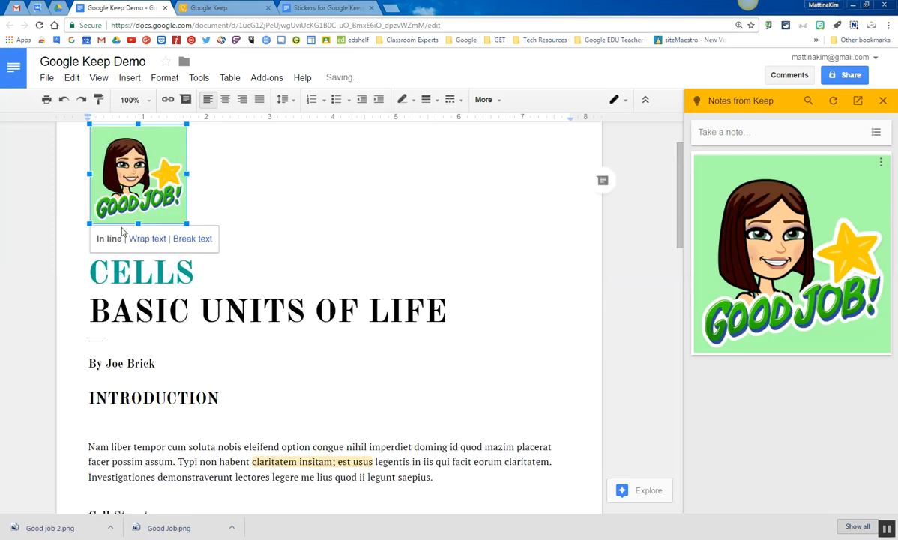
click(147, 237)
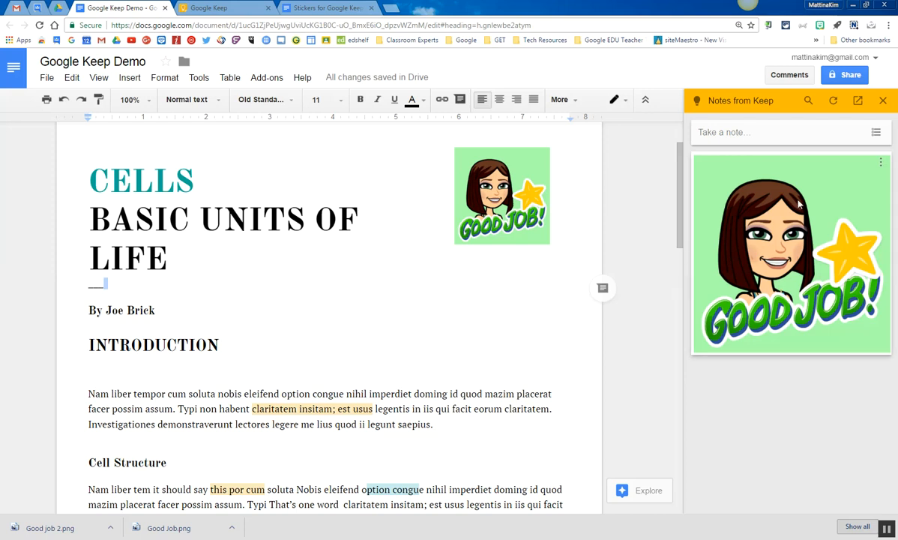
mouse_move(756, 294)
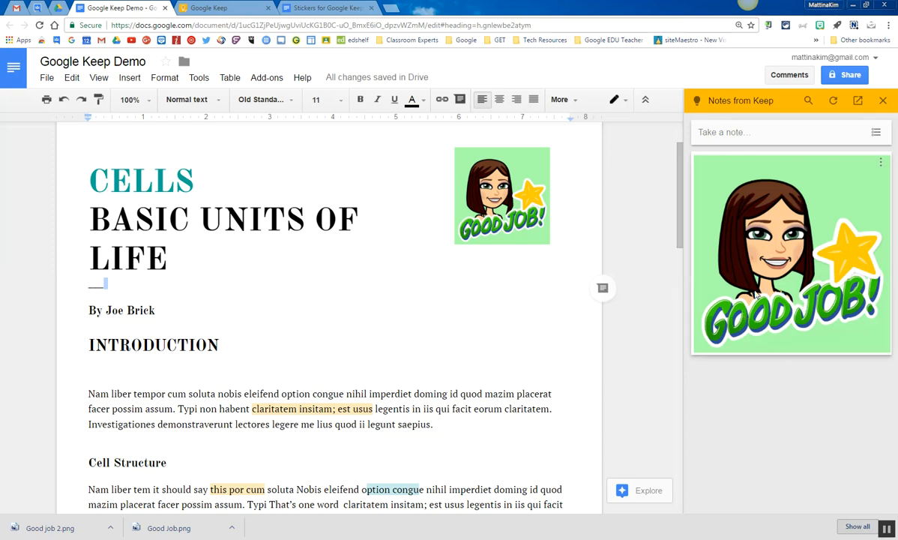